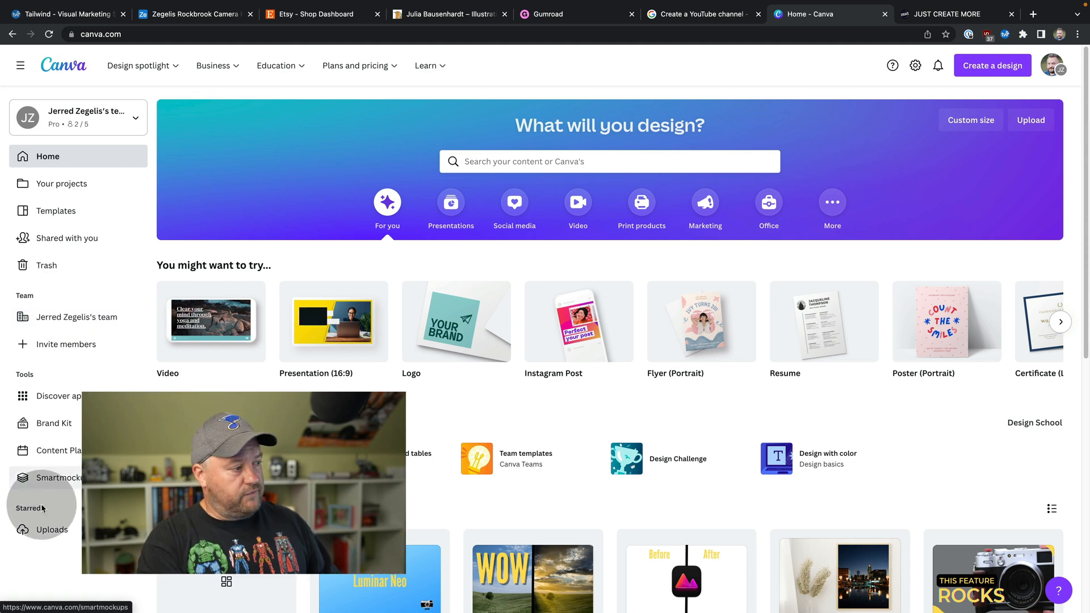
# Step: Go to the Smartmockups library from the Tools section of the sidebar
pyautogui.click(59, 478)
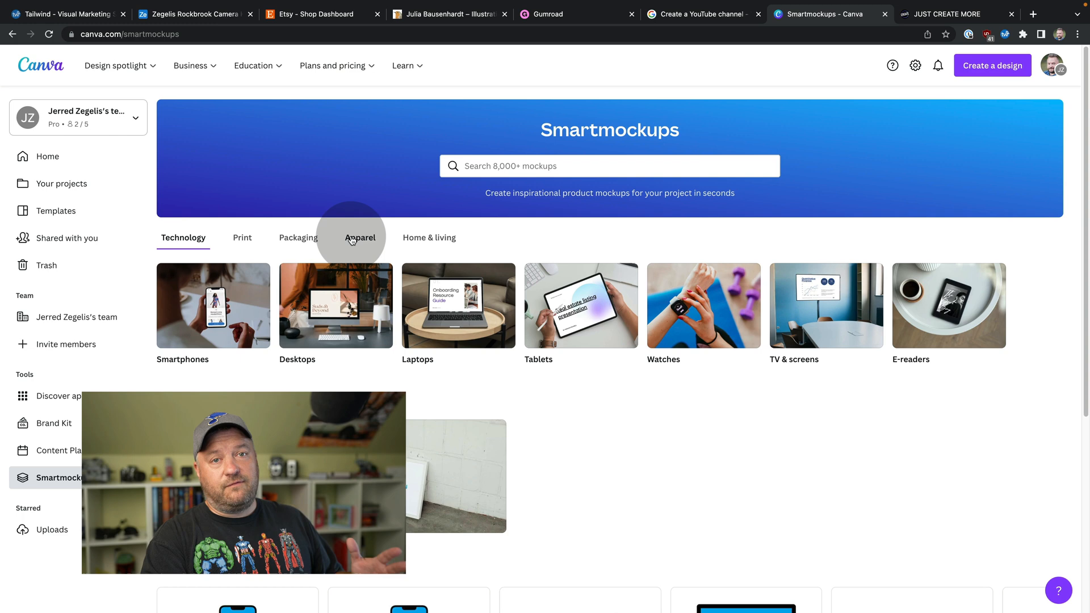
# Step: Switch from Apparel to Print mockups and enter the Frames category
pyautogui.click(360, 237)
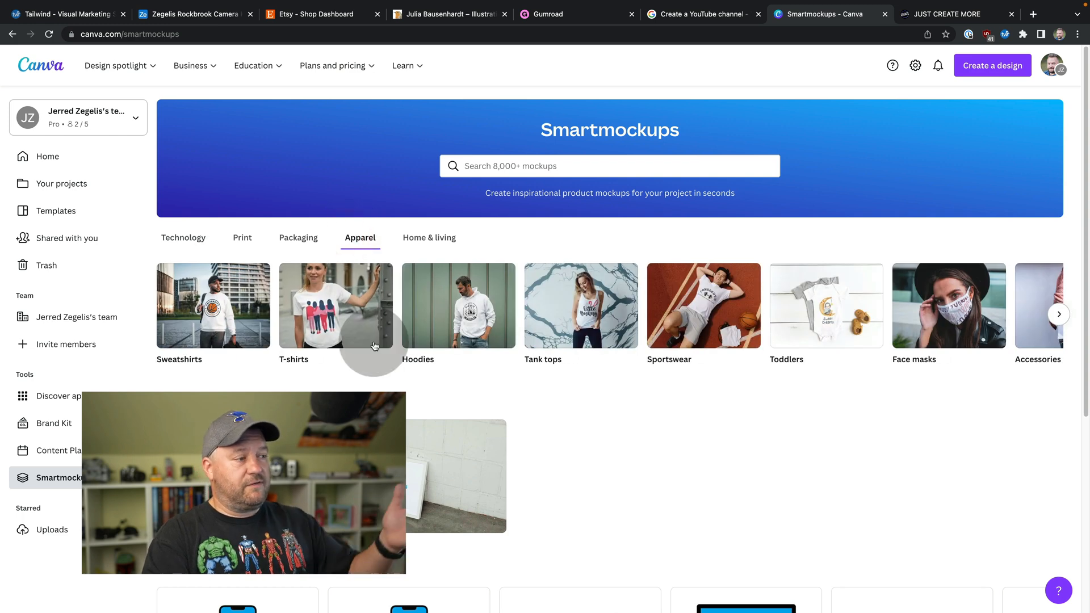
pyautogui.click(242, 237)
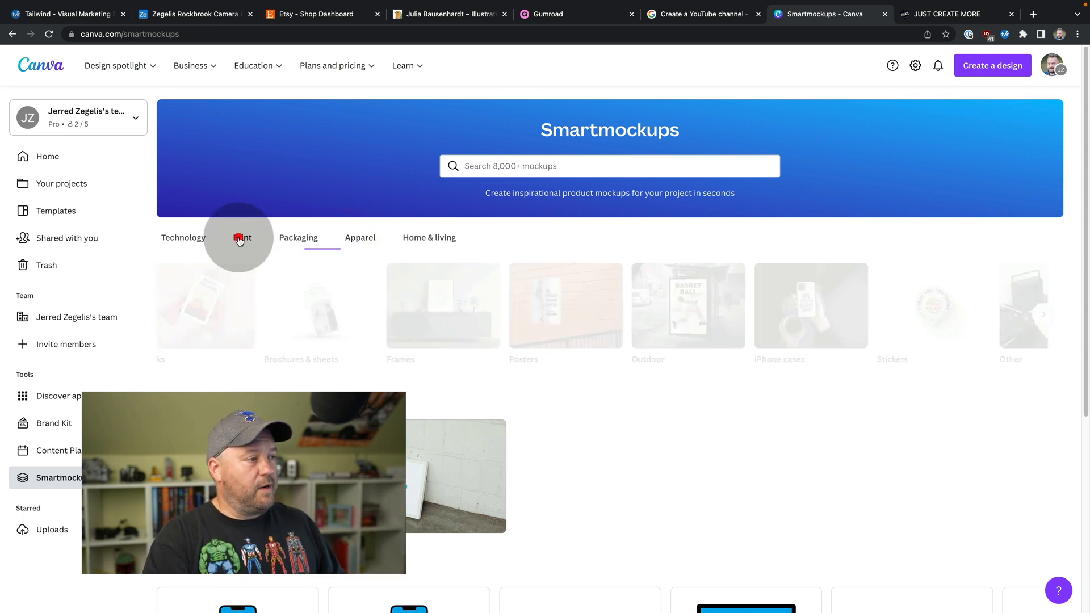
pyautogui.click(241, 237)
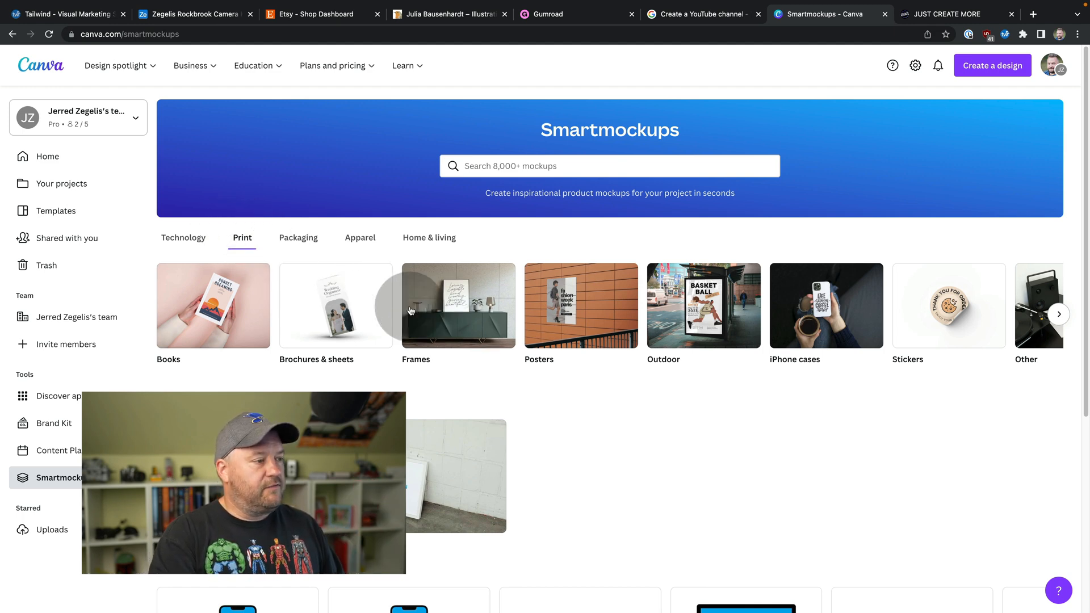
pyautogui.click(416, 305)
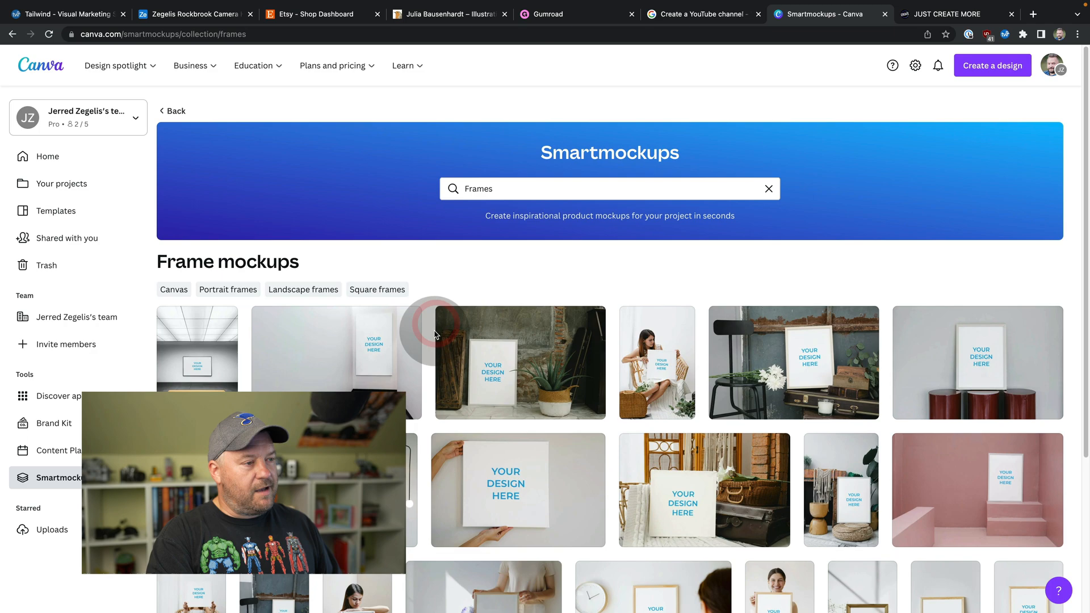
pyautogui.scroll(-3)
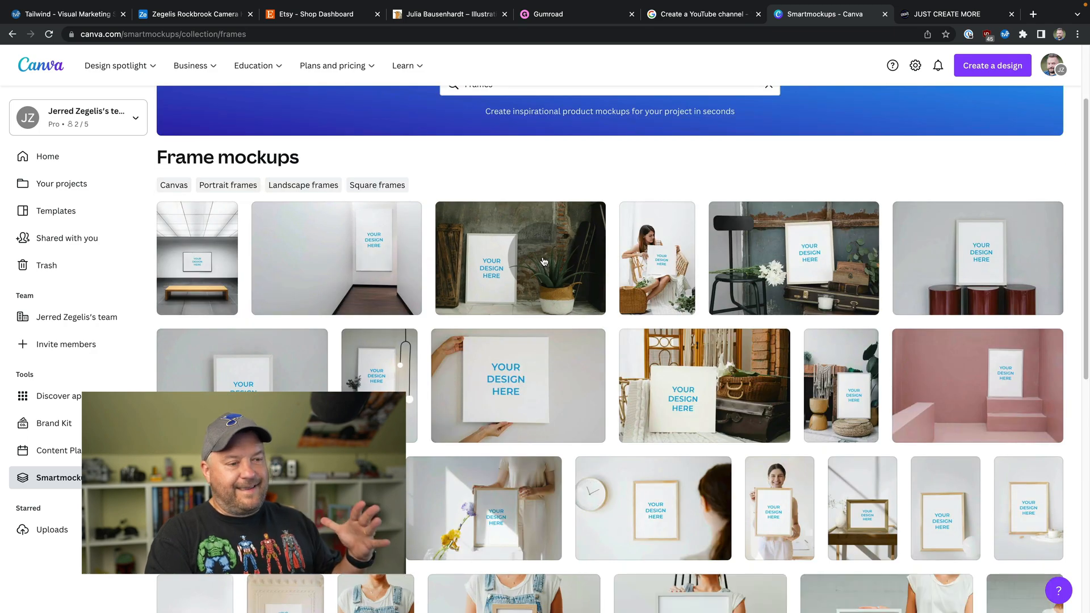
pyautogui.scroll(-3)
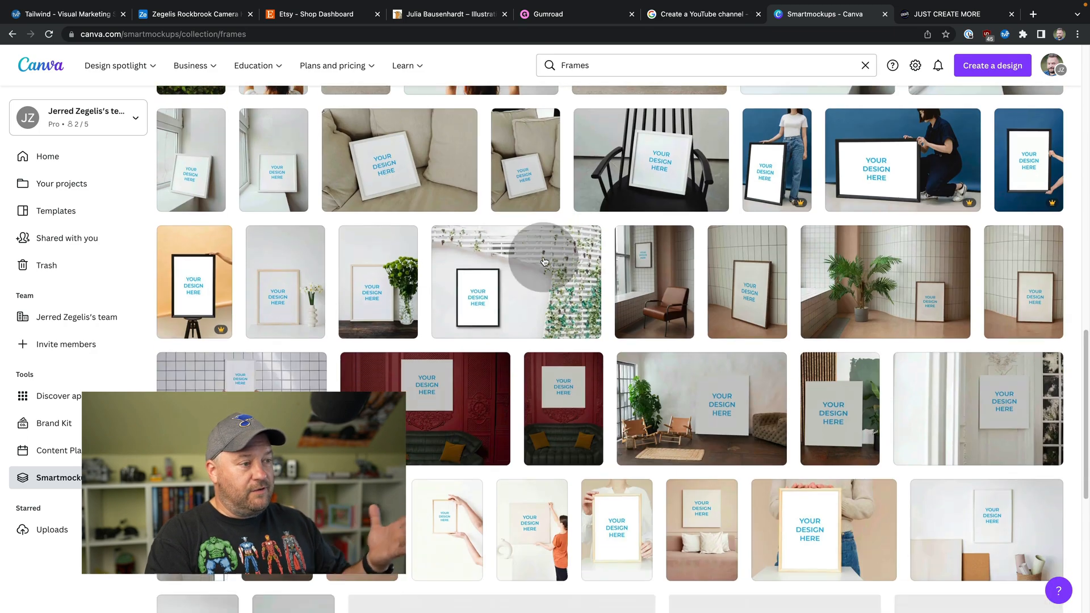
pyautogui.scroll(-3)
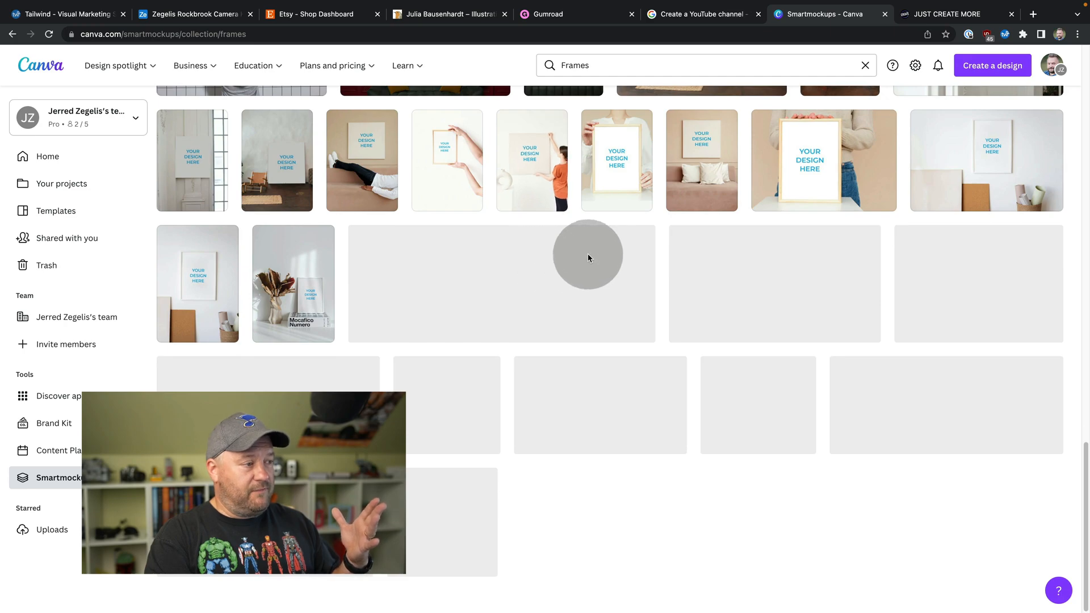
pyautogui.scroll(-3)
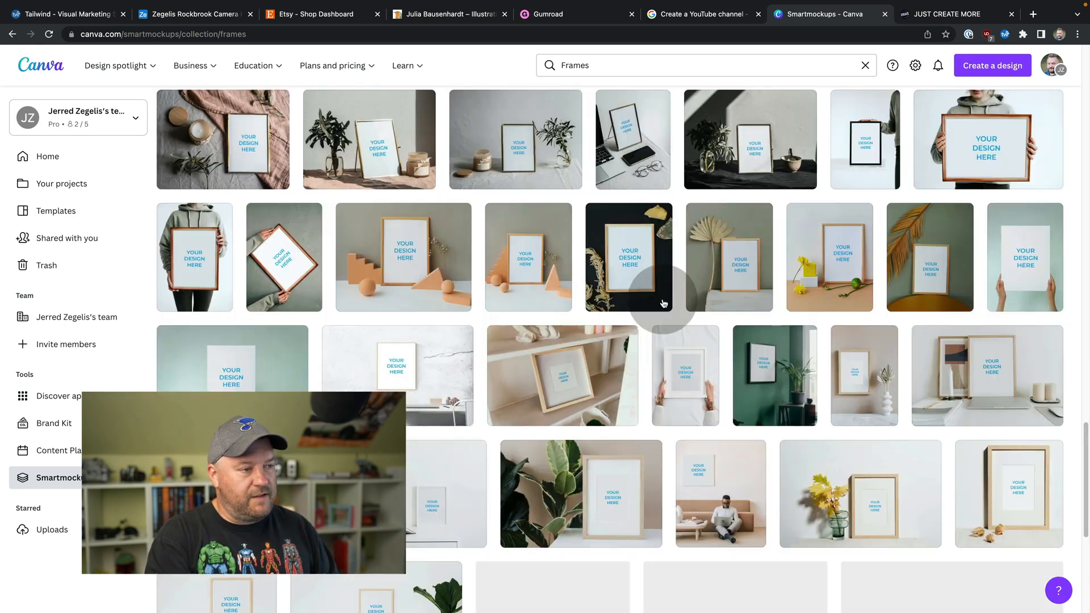
pyautogui.scroll(-3)
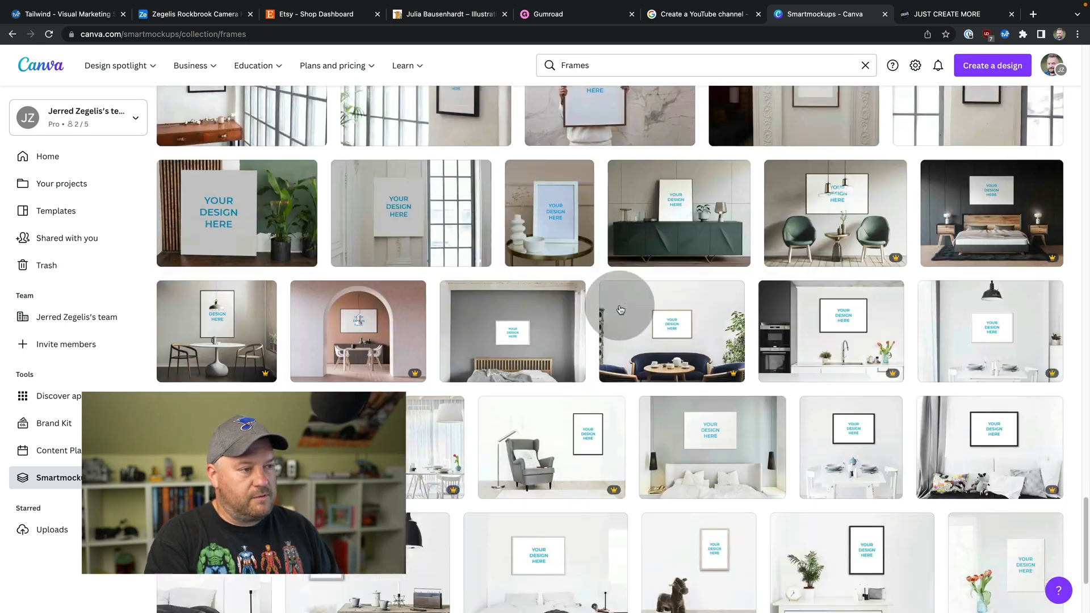
pyautogui.scroll(-3)
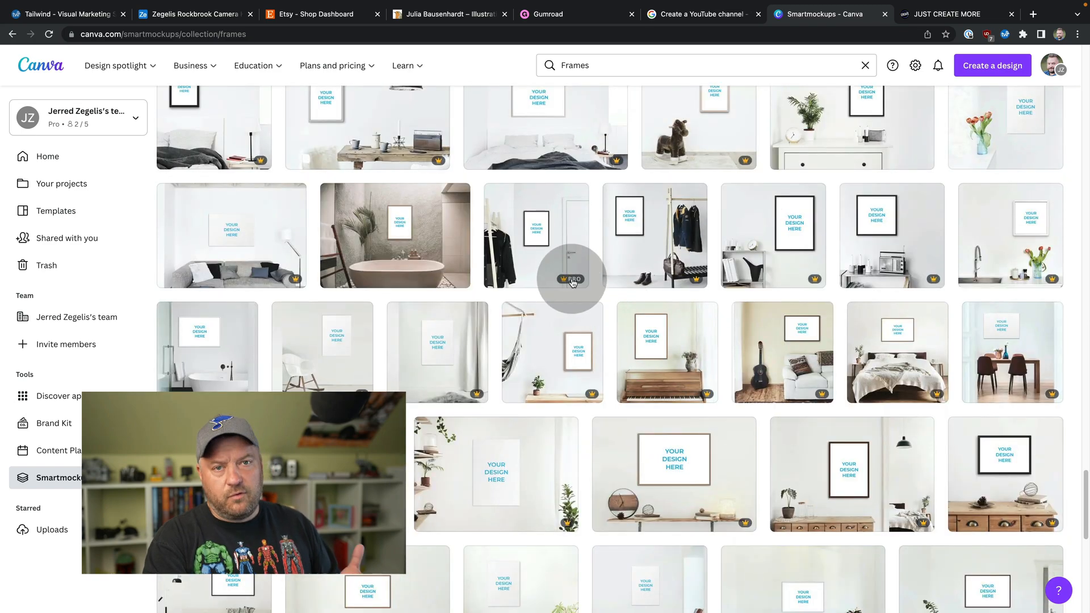
pyautogui.scroll(-3)
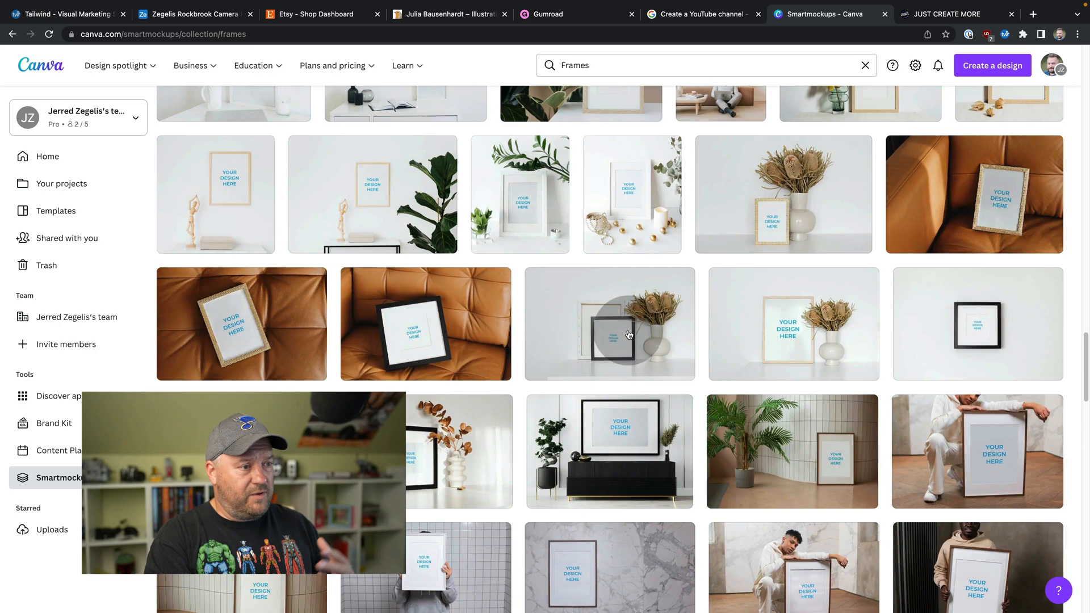
pyautogui.scroll(-3)
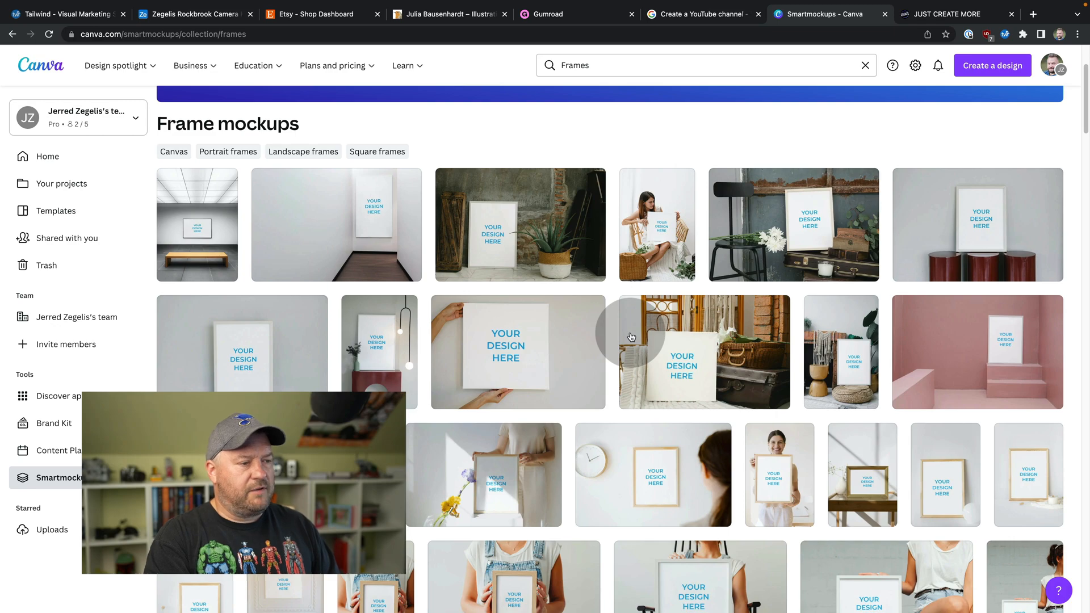
pyautogui.scroll(-3)
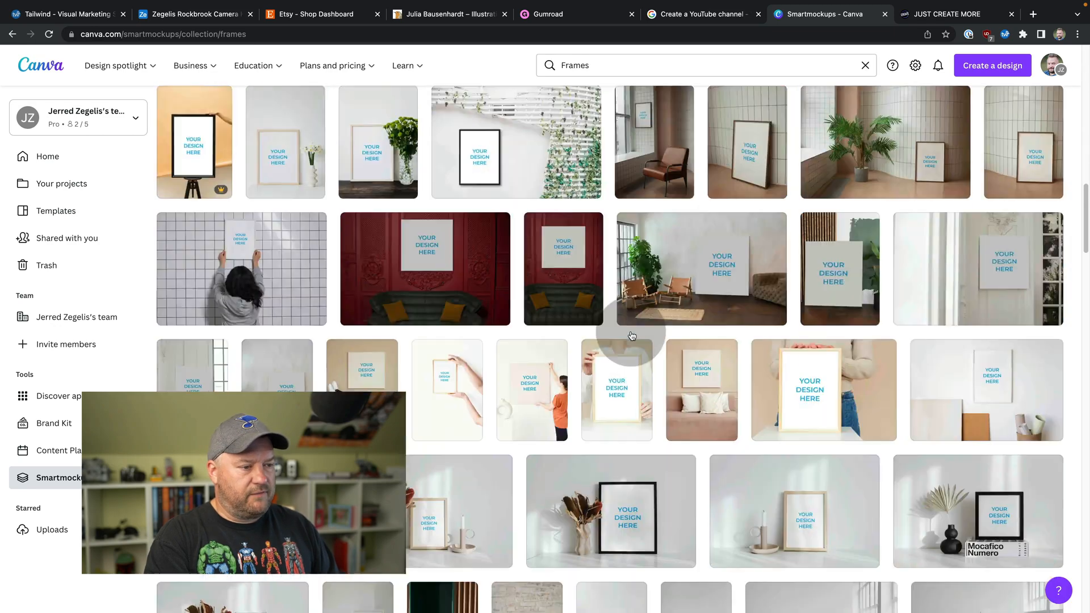
pyautogui.scroll(-3)
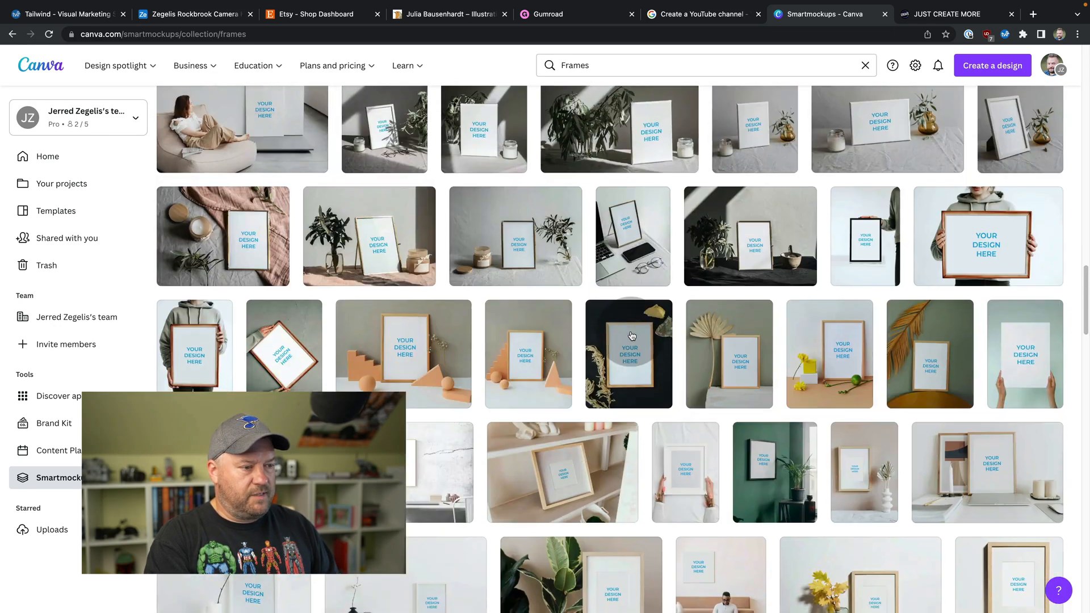
pyautogui.scroll(-3)
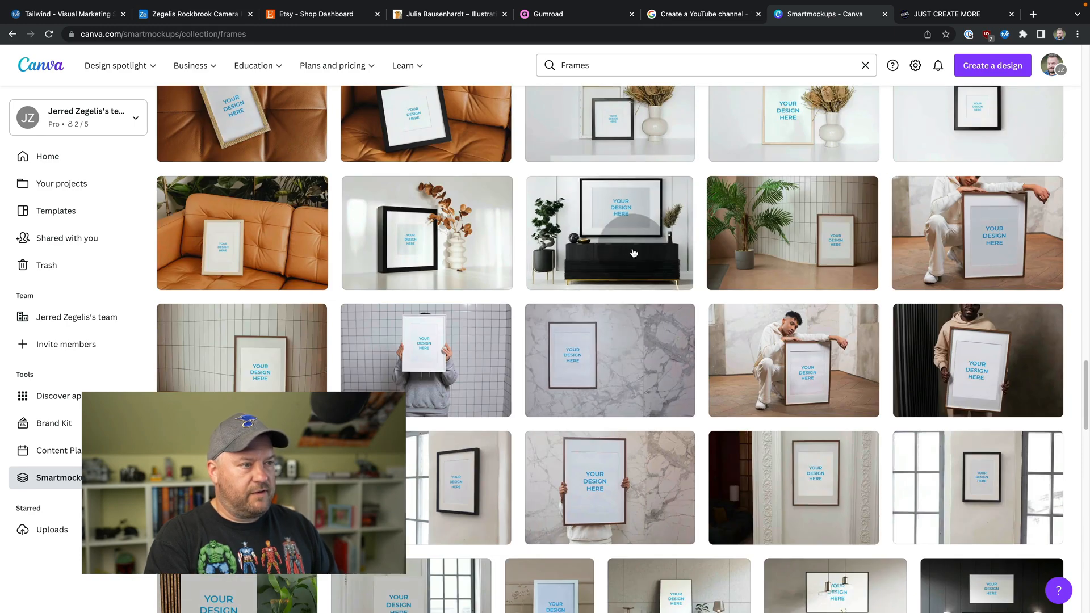
pyautogui.click(609, 233)
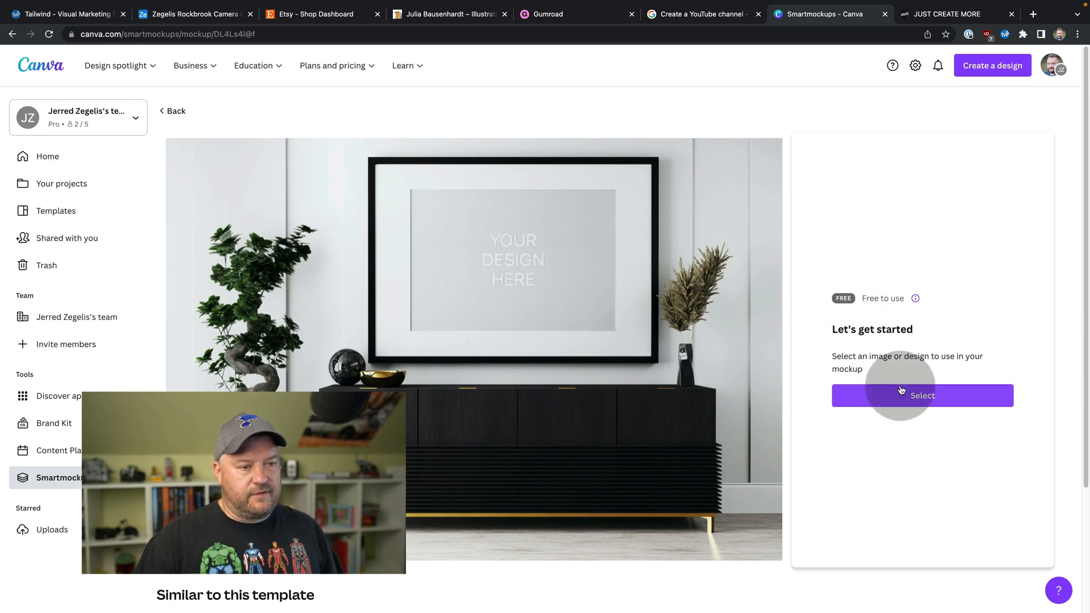
# Step: Choose the cloudy red sunset photo from All your uploads and add it to the frame mockup
pyautogui.click(921, 395)
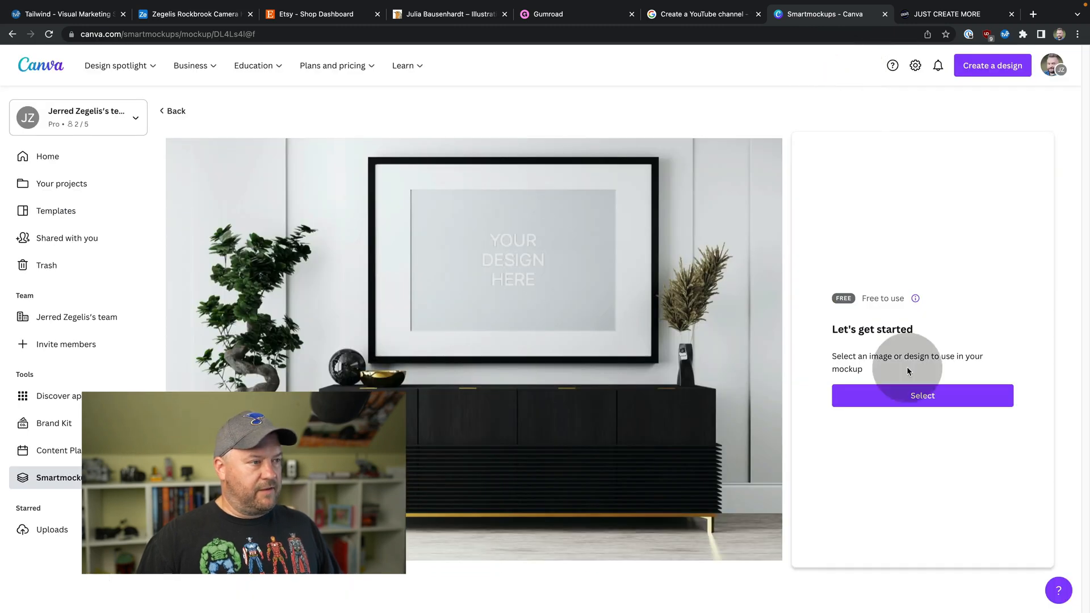
pyautogui.click(922, 395)
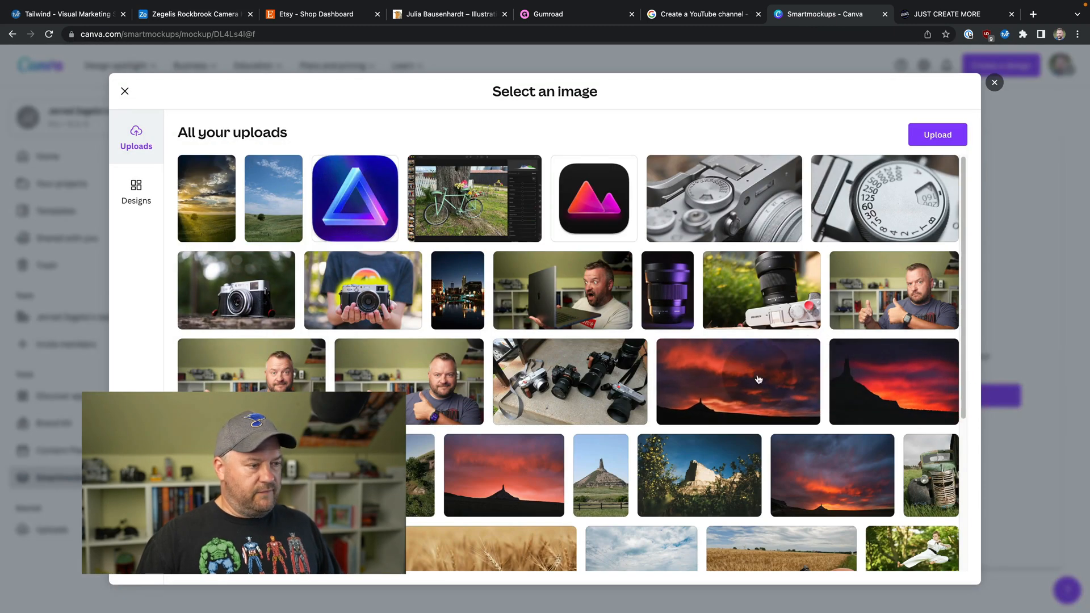
pyautogui.click(831, 475)
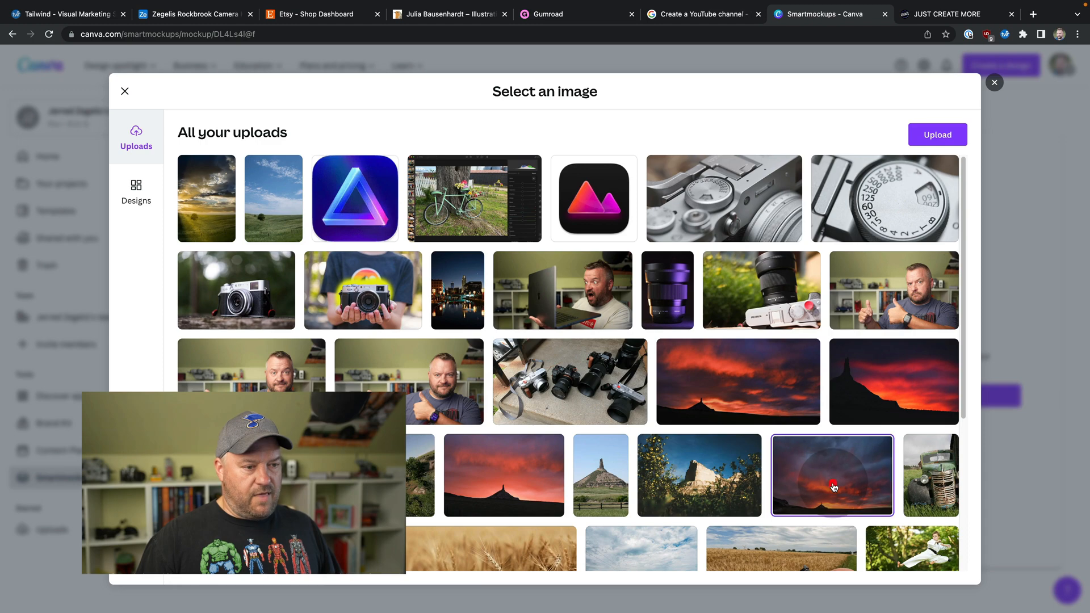
pyautogui.click(832, 474)
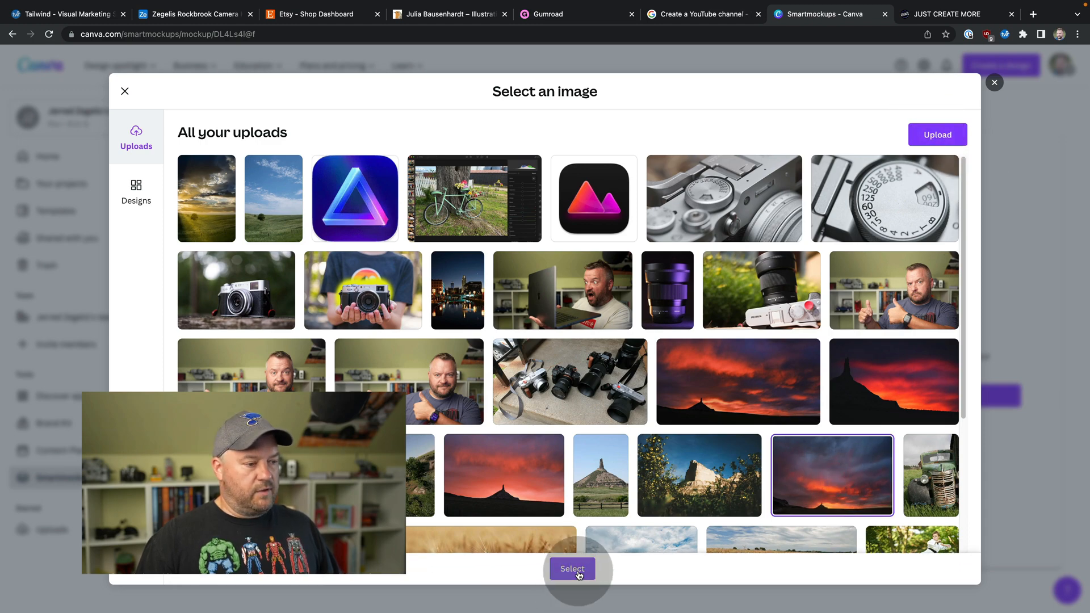
pyautogui.click(571, 569)
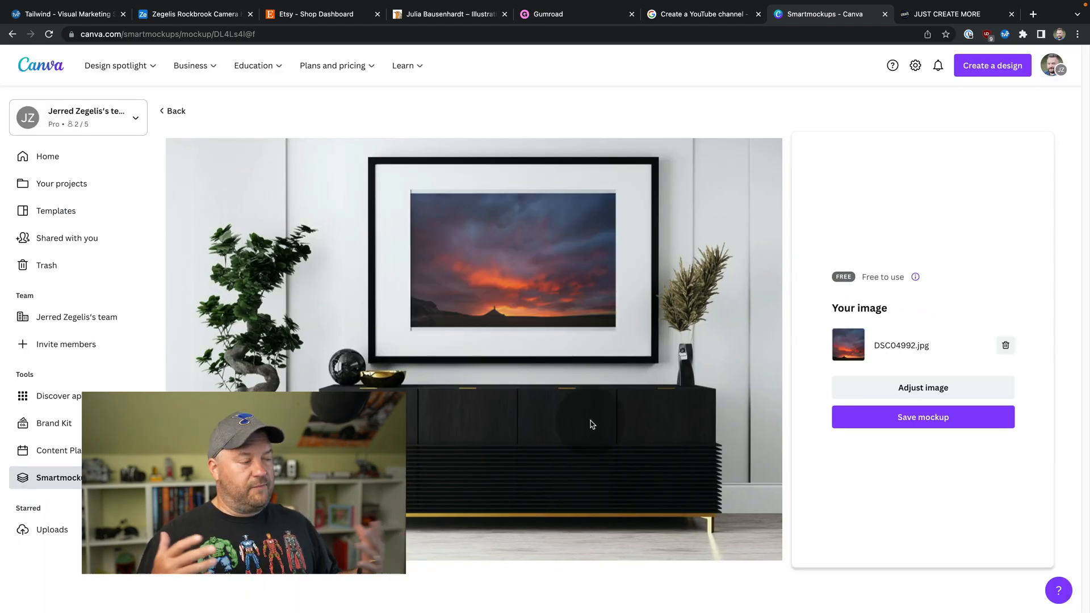
pyautogui.moveTo(580, 411)
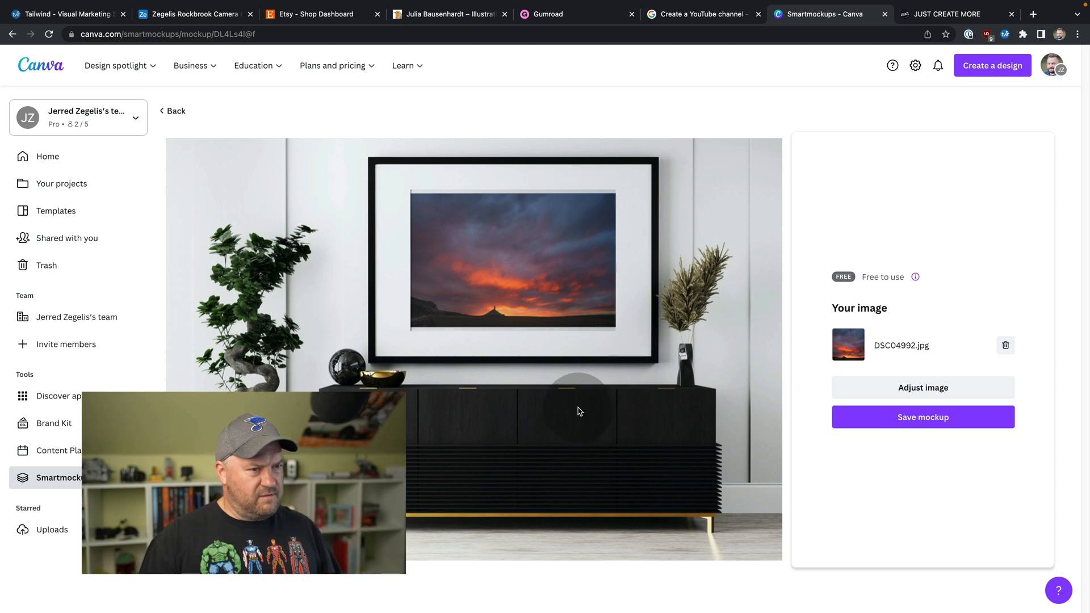
# Step: Adjust the photo to Custom sizing around 107% with a new alignment and save it
pyautogui.click(922, 387)
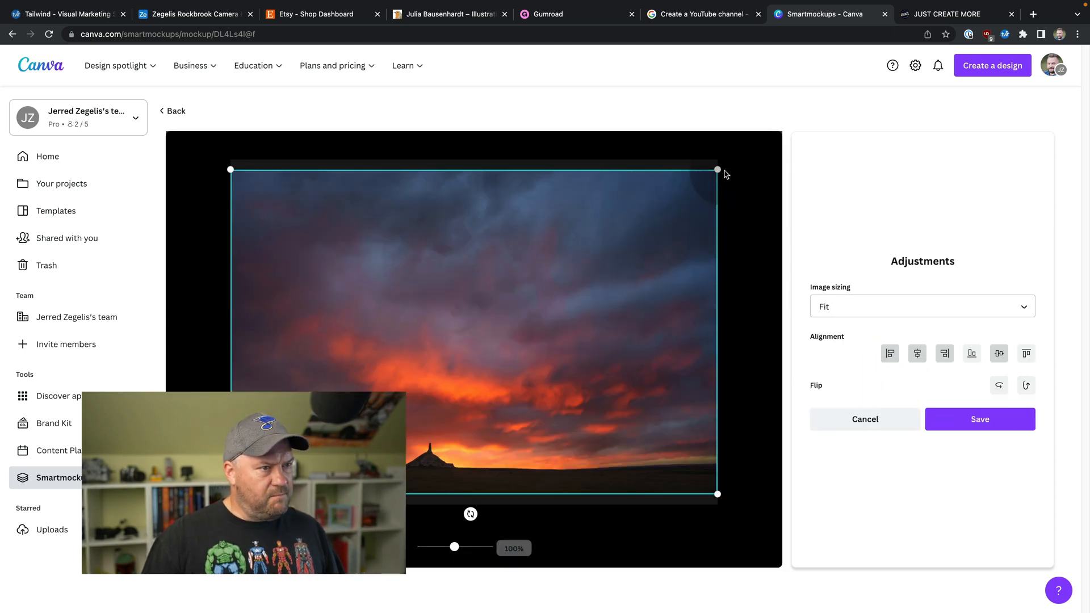
pyautogui.click(978, 419)
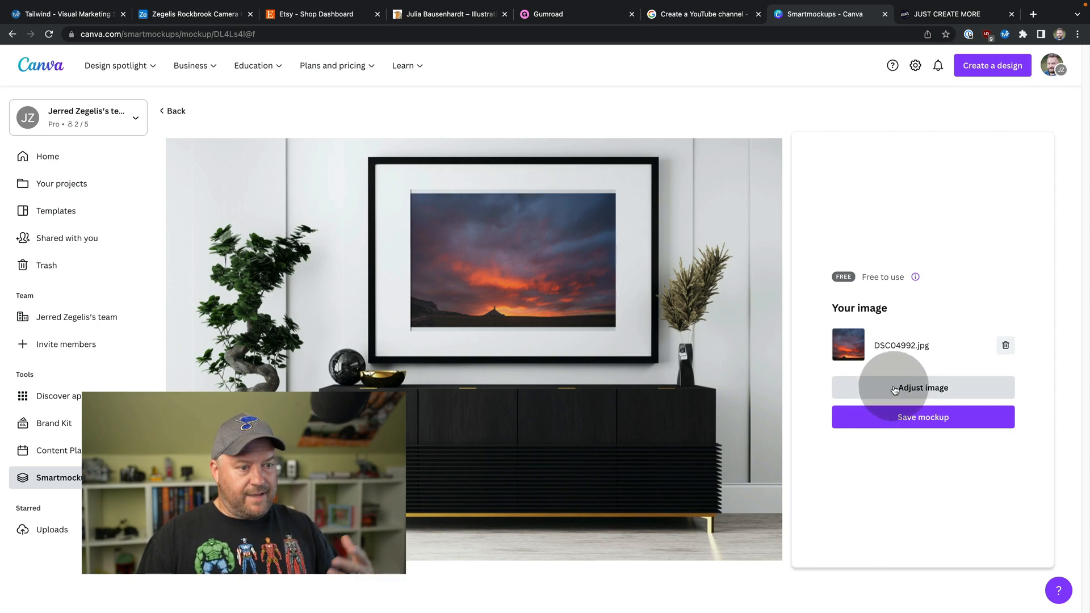
pyautogui.click(921, 387)
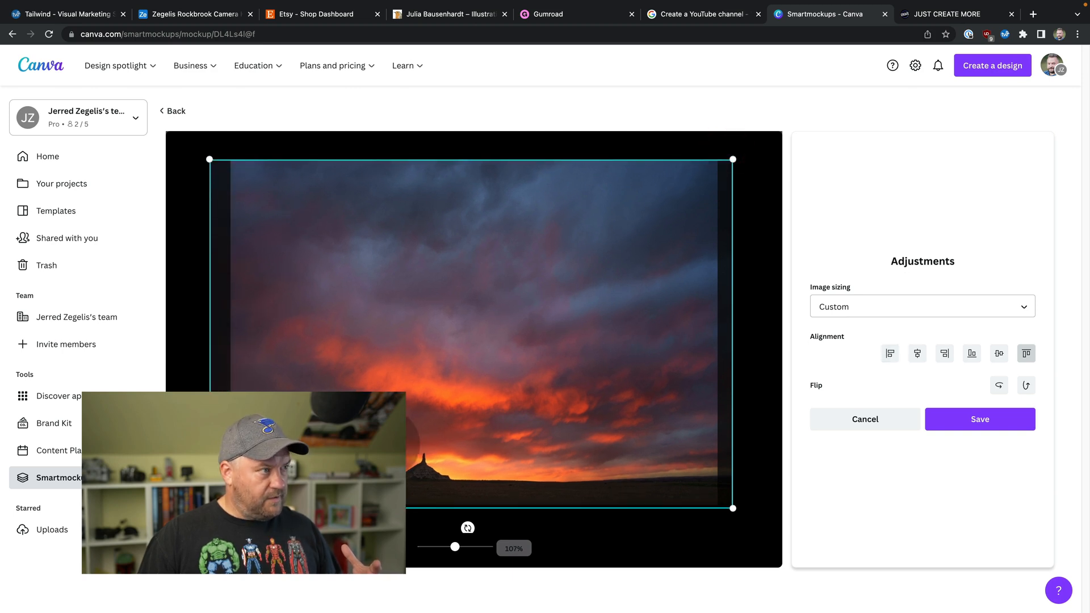
pyautogui.click(998, 353)
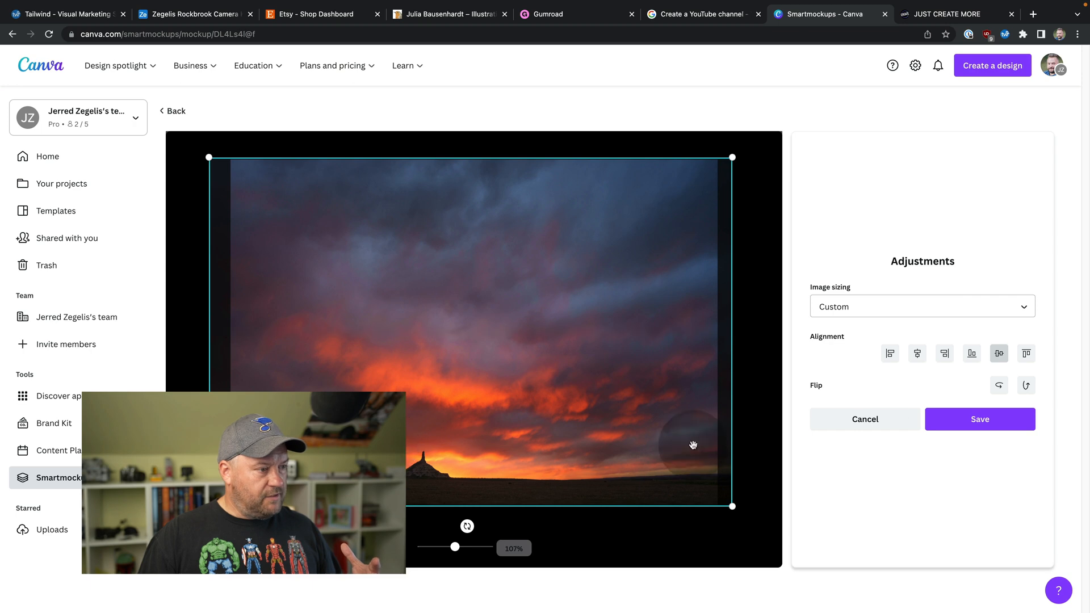
pyautogui.click(979, 419)
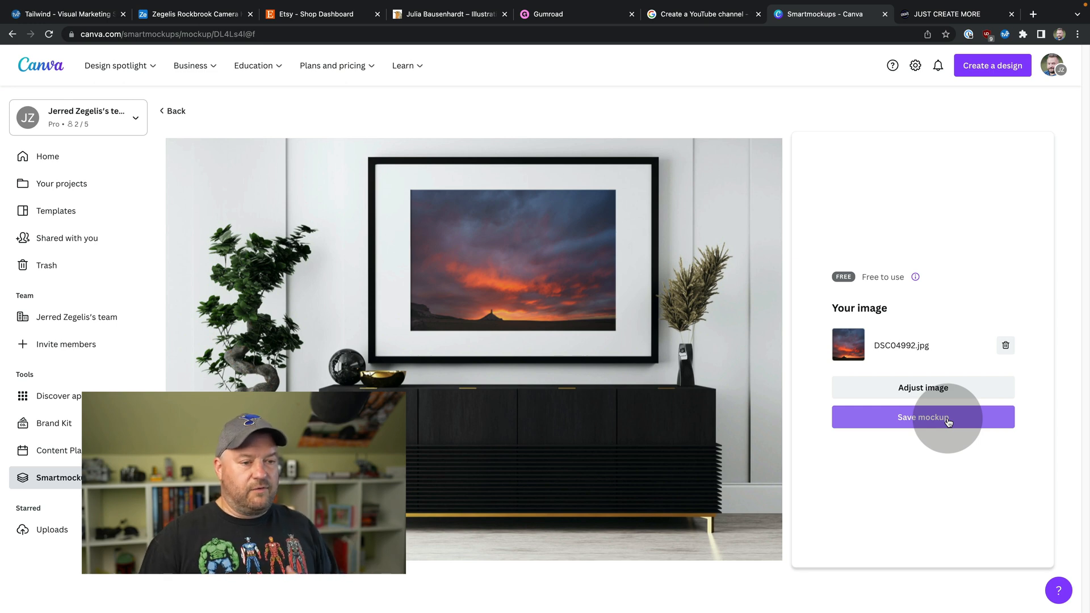
# Step: Save the framed sunset mockup and download it as a PNG image
pyautogui.click(921, 416)
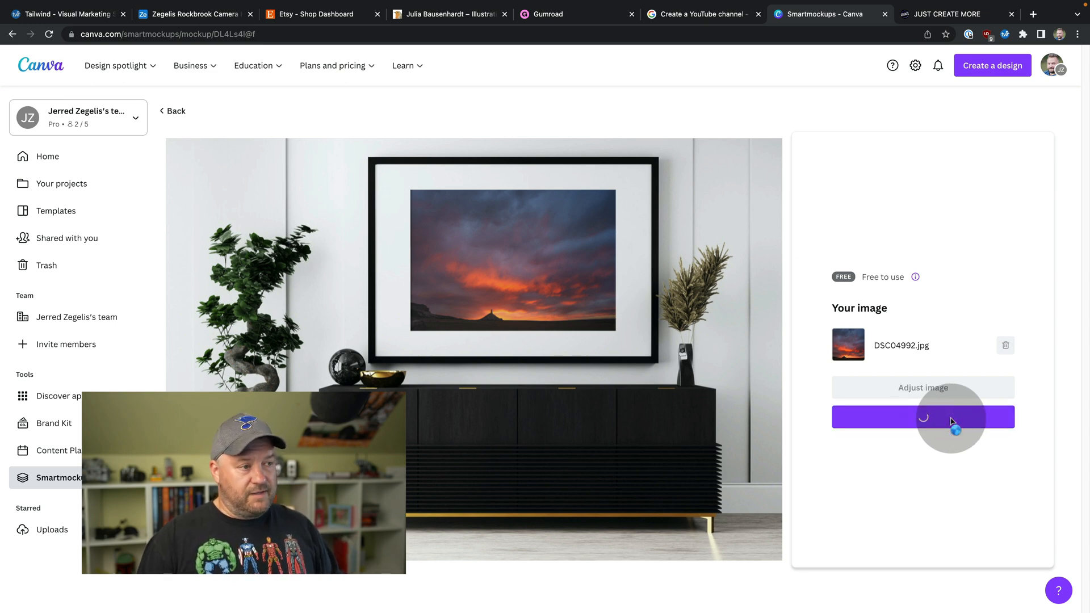
pyautogui.click(921, 417)
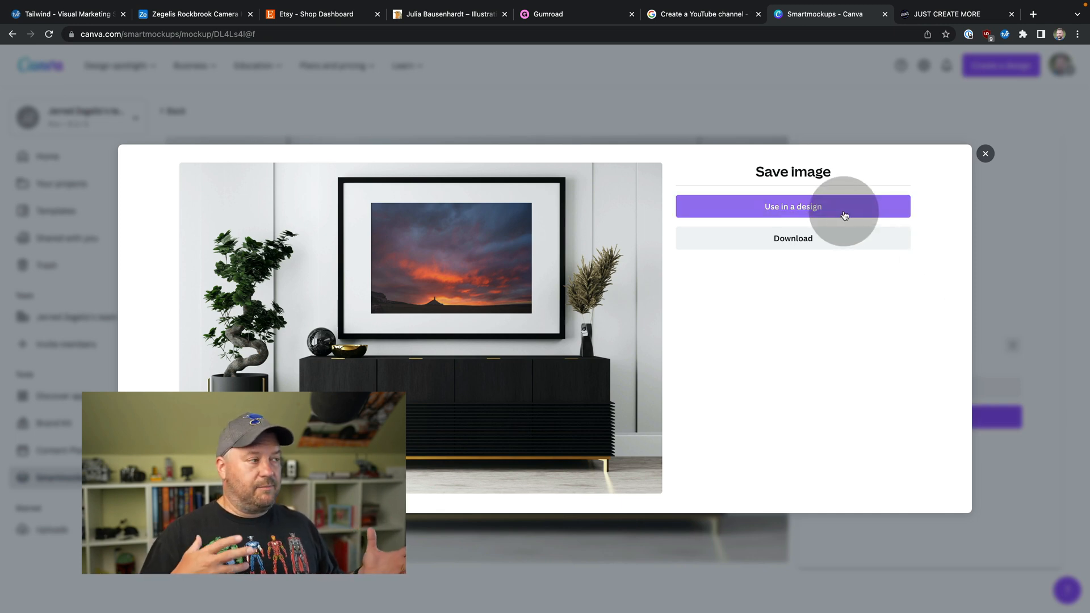
pyautogui.click(793, 234)
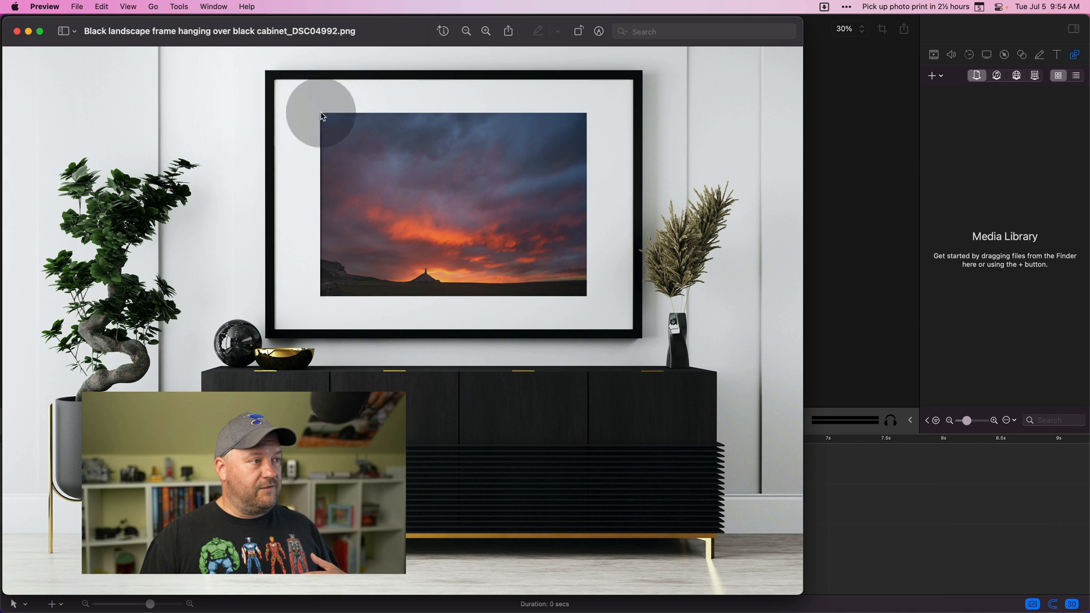
pyautogui.moveTo(393, 221)
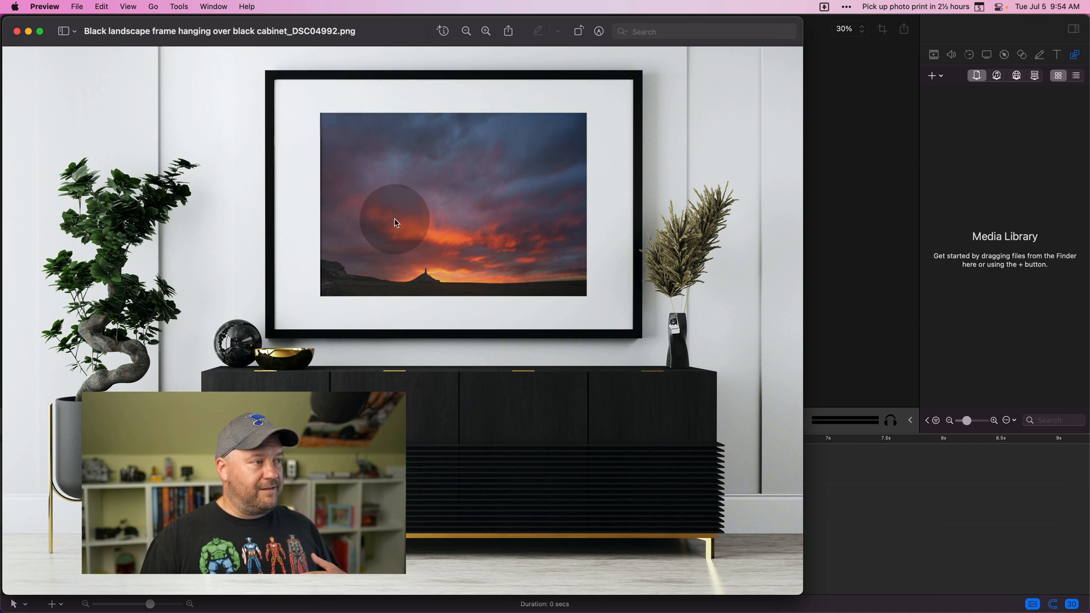